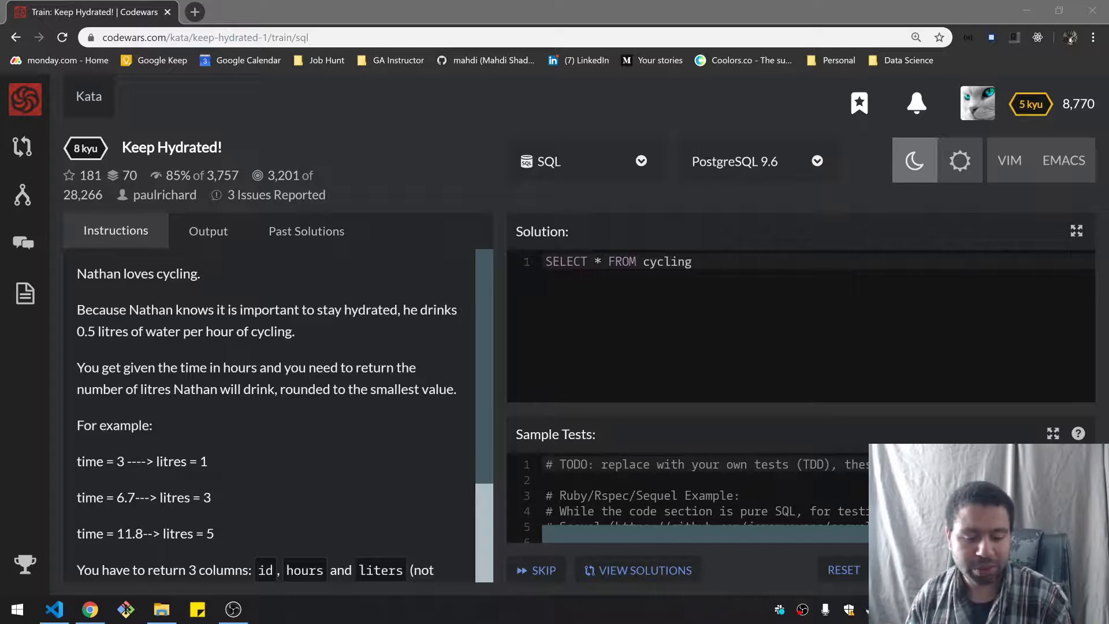
Run the starter SELECT * FROM cycling query against the sample tests.
{"action": "scroll", "scroll_direction": "down", "scroll_amount": 3}
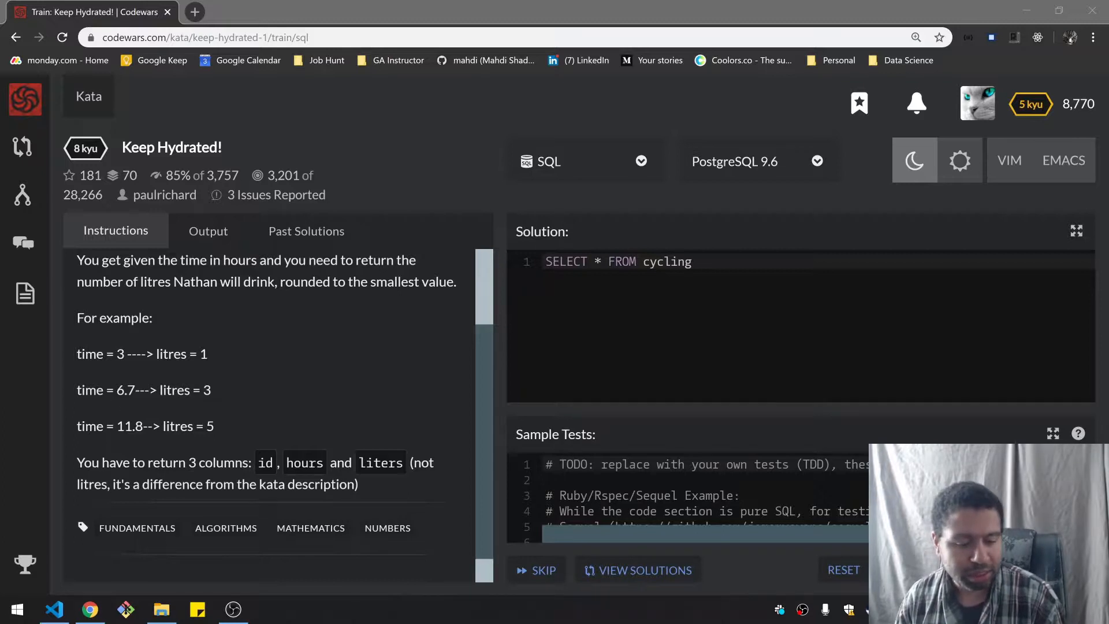
{"action": "scroll", "scroll_direction": "down", "scroll_amount": 3}
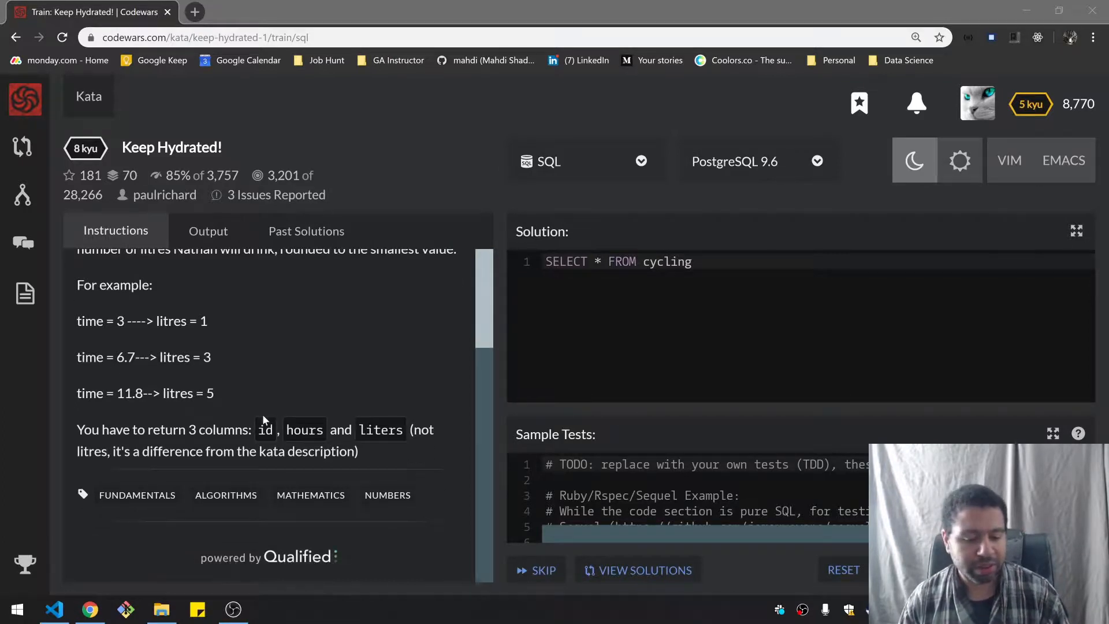
{"action": "mouse_move", "coordinate": [81, 444]}
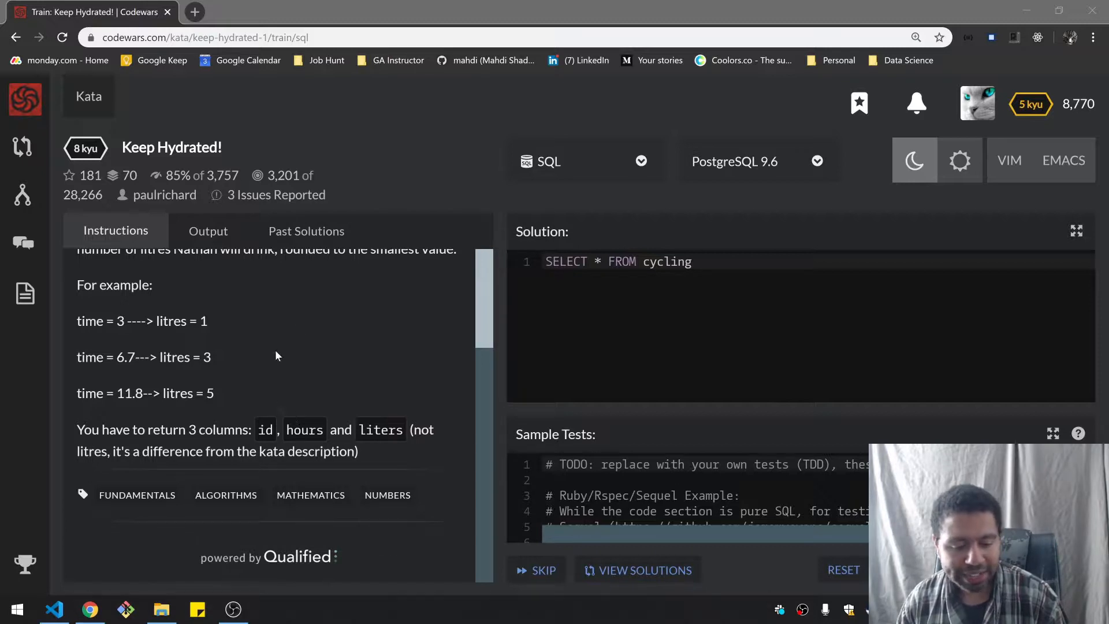
{"action": "mouse_move", "coordinate": [437, 448]}
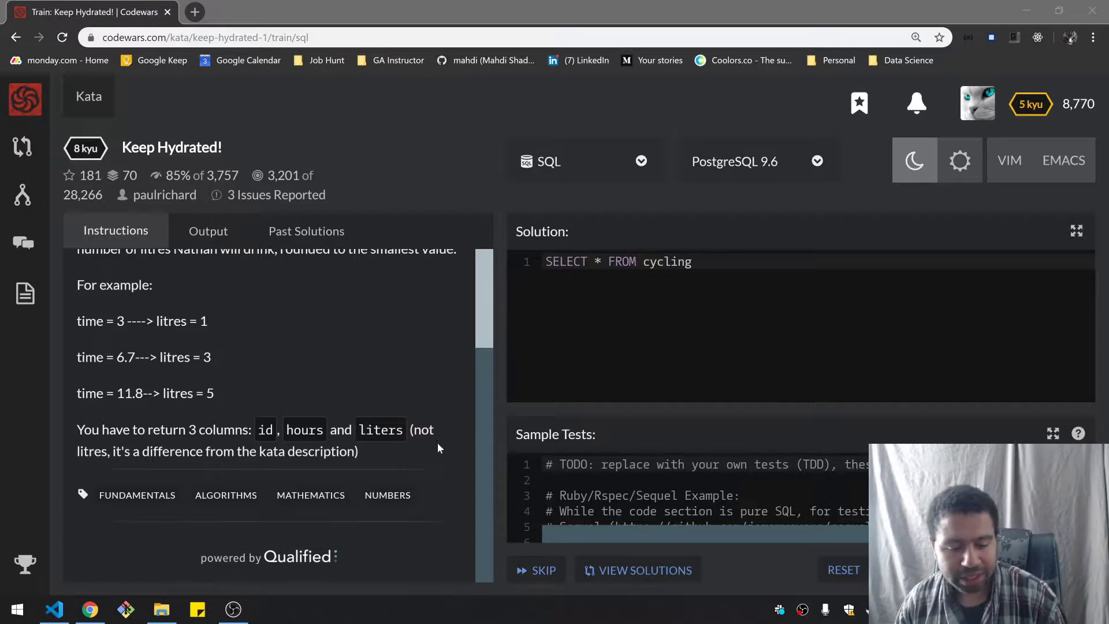
{"action": "mouse_move", "coordinate": [465, 451]}
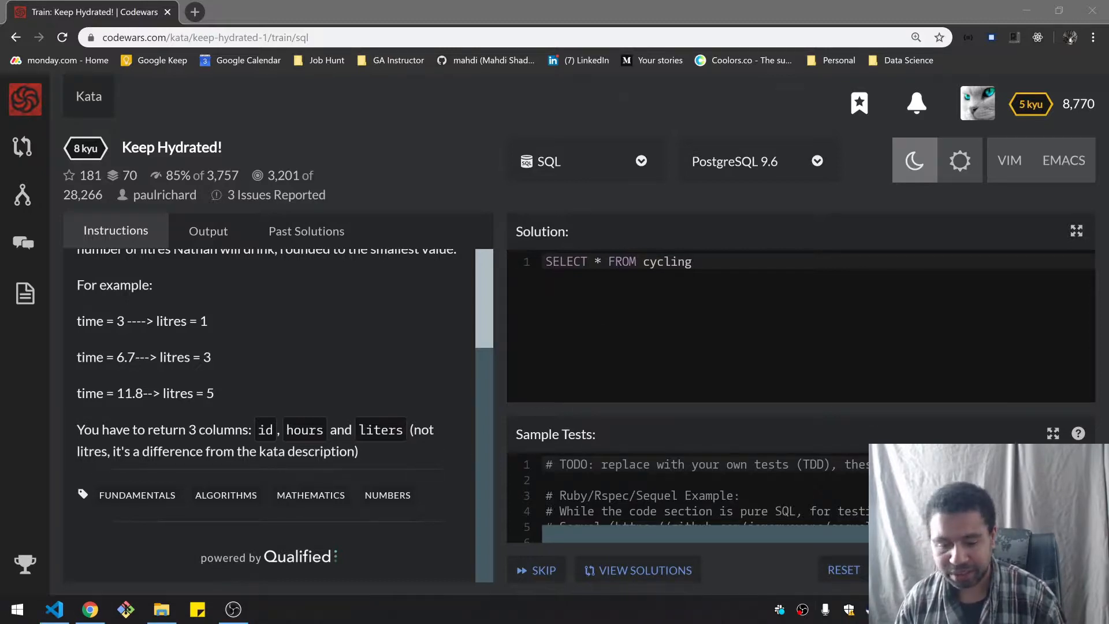
{"action": "triple_click", "coordinate": [617, 261]}
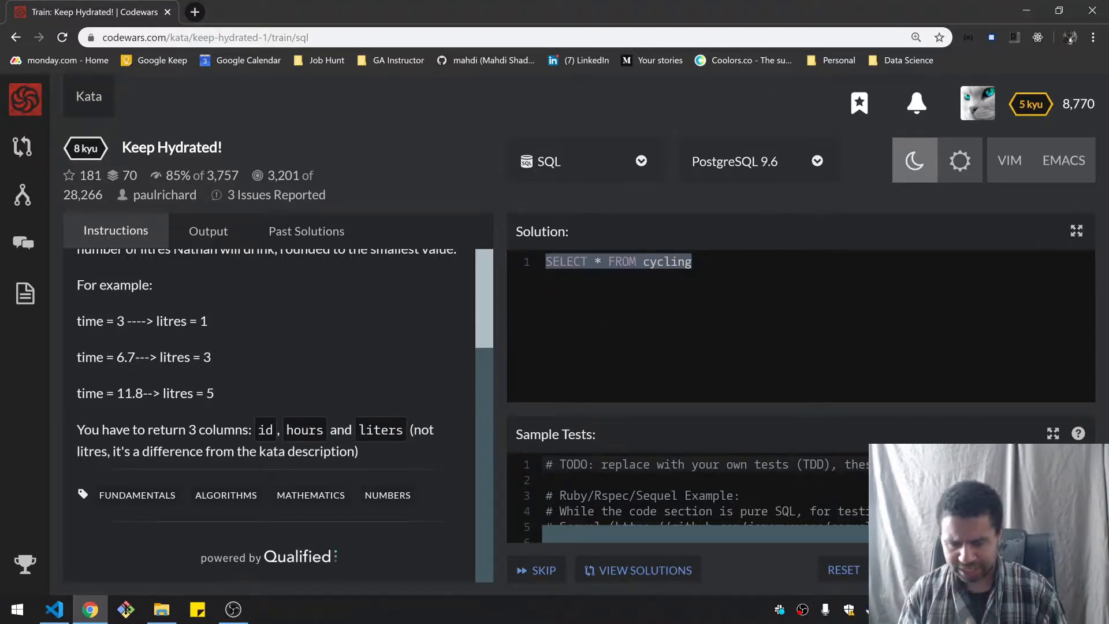
{"action": "left_click", "coordinate": [208, 232]}
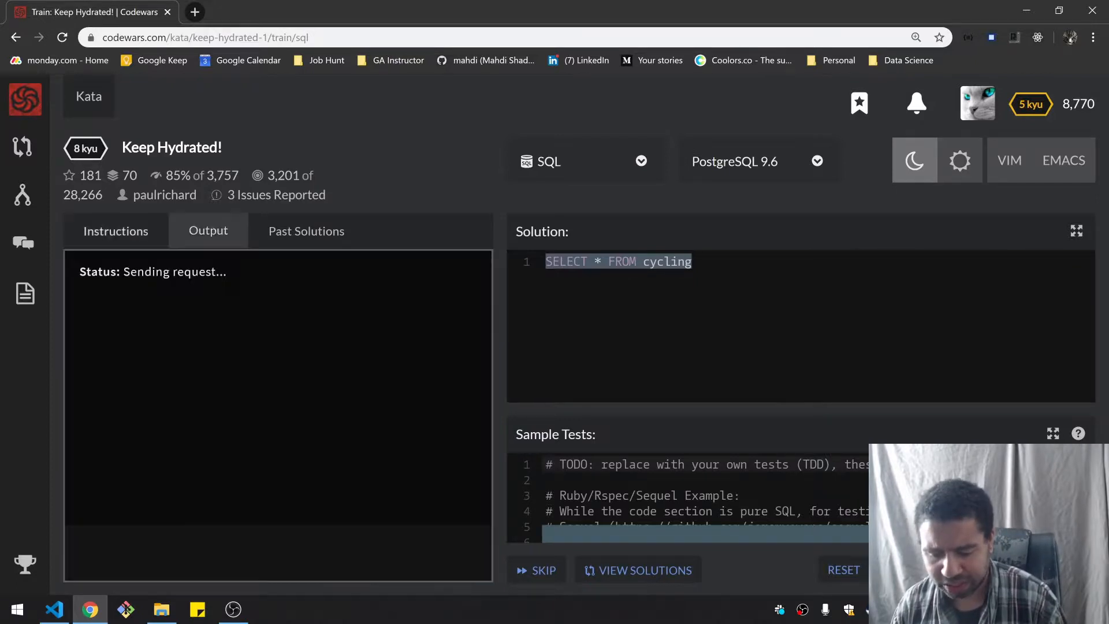
{"action": "mouse_move", "coordinate": [750, 380]}
{"action": "type", "text": "SQL round down"}
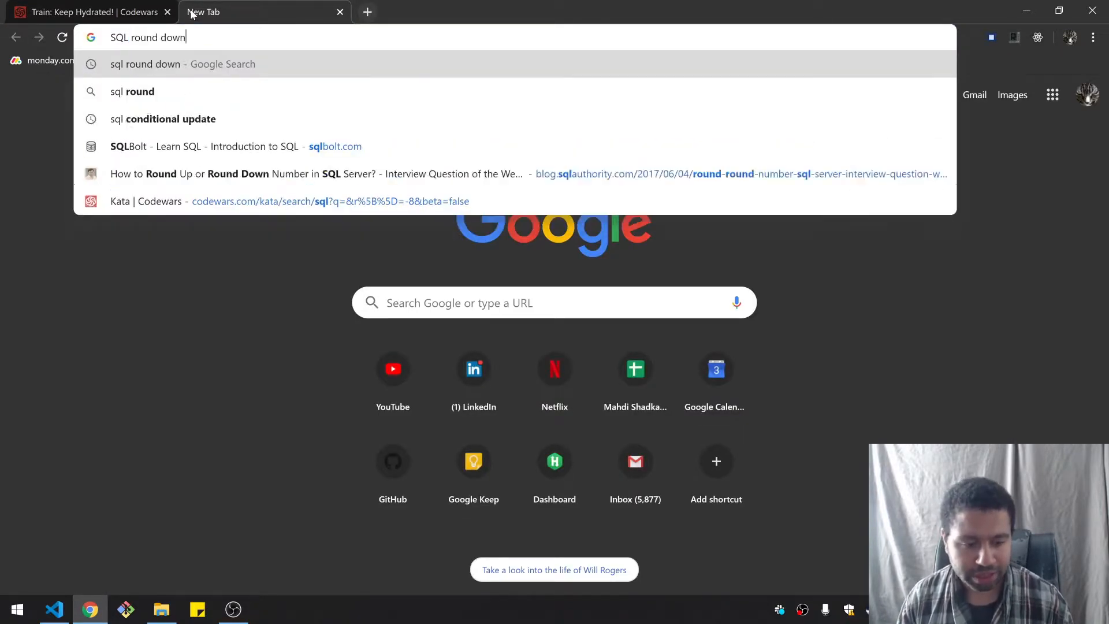
Search 'SQL round down', read the sqlauthority FLOOR example, and return to the kata.
{"action": "key", "text": "Return"}
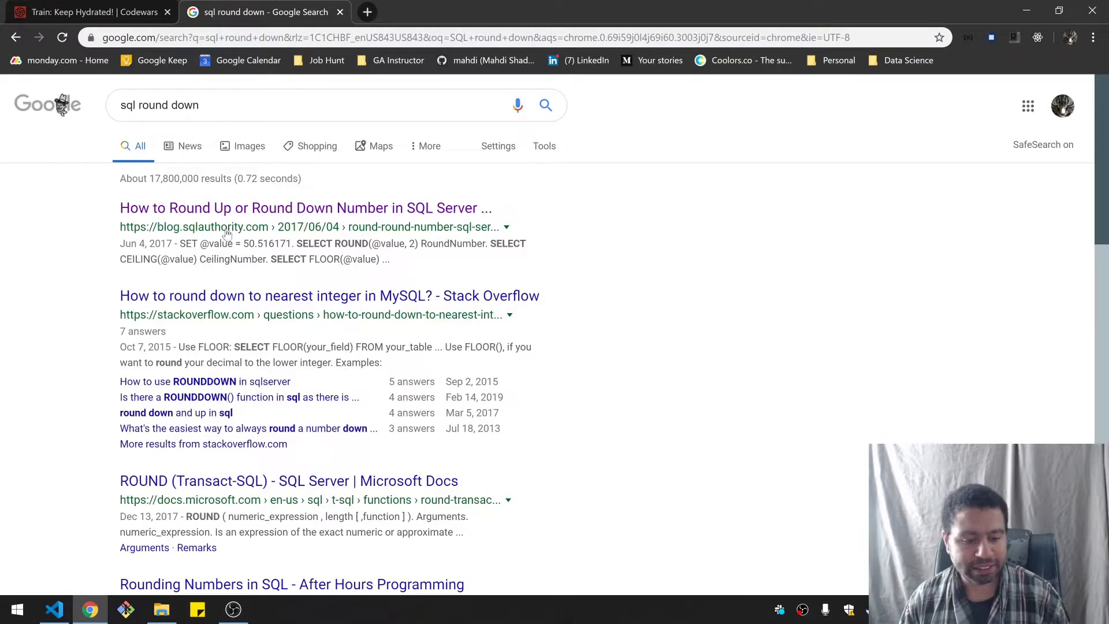
{"action": "left_click", "coordinate": [304, 206]}
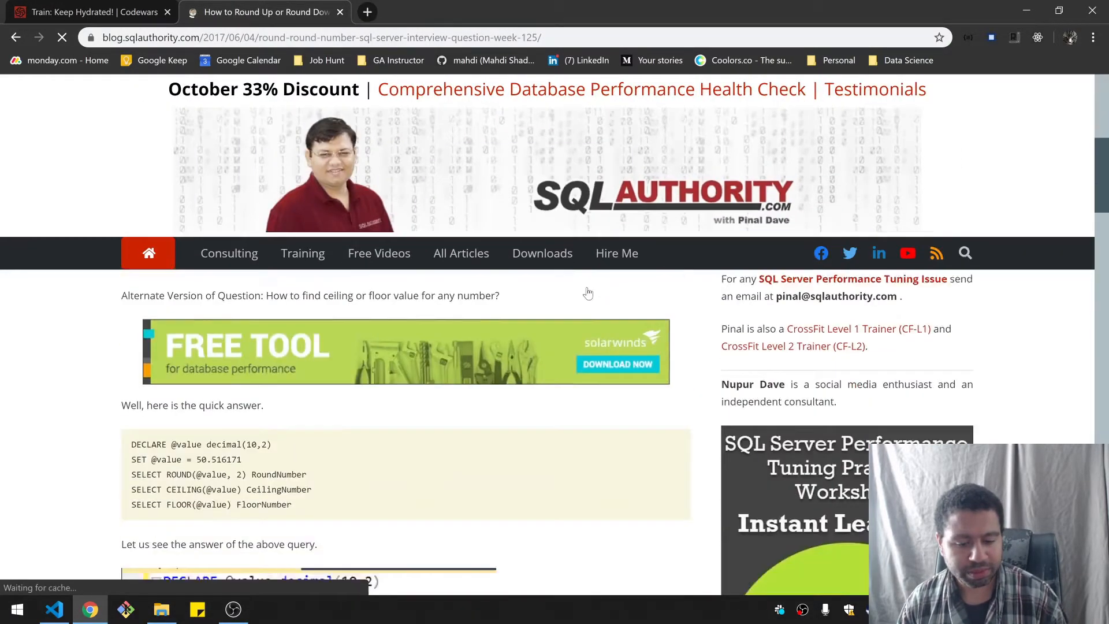
{"action": "scroll", "scroll_direction": "down", "scroll_amount": 3}
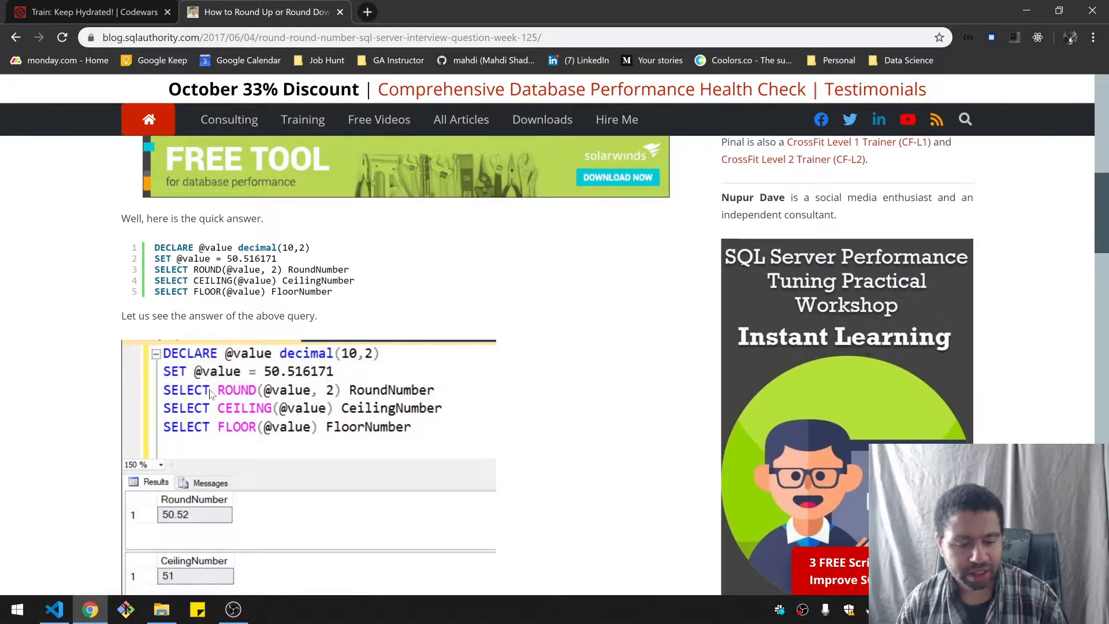
{"action": "left_click", "coordinate": [85, 11]}
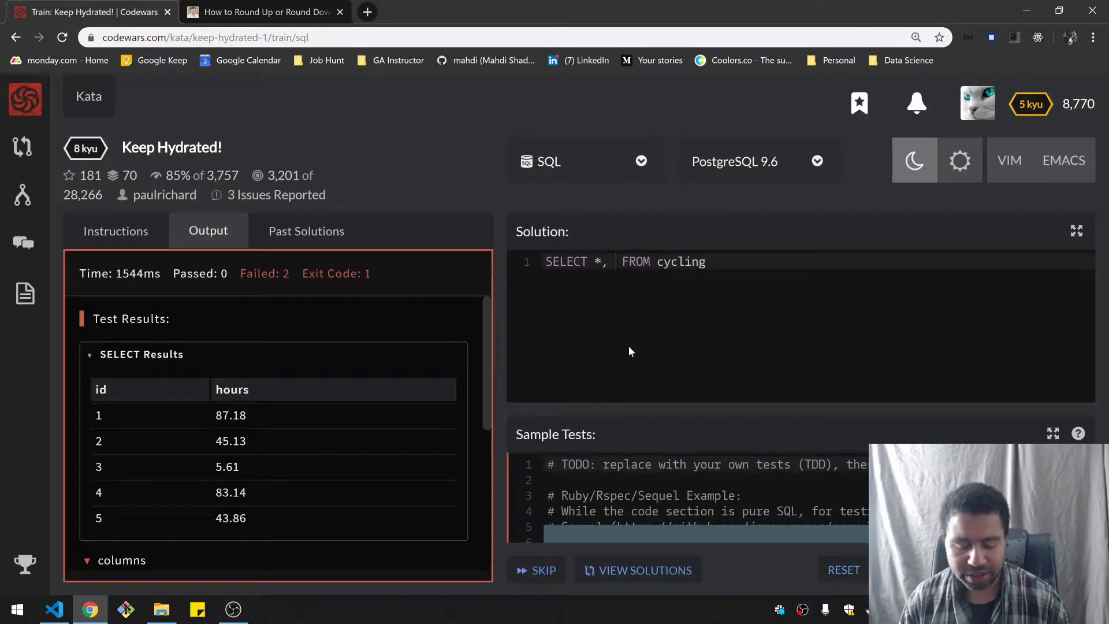
Add FLOOR(hours * .5) AS after SELECT * in the solution.
{"action": "type", "text": "FLOOR()"}
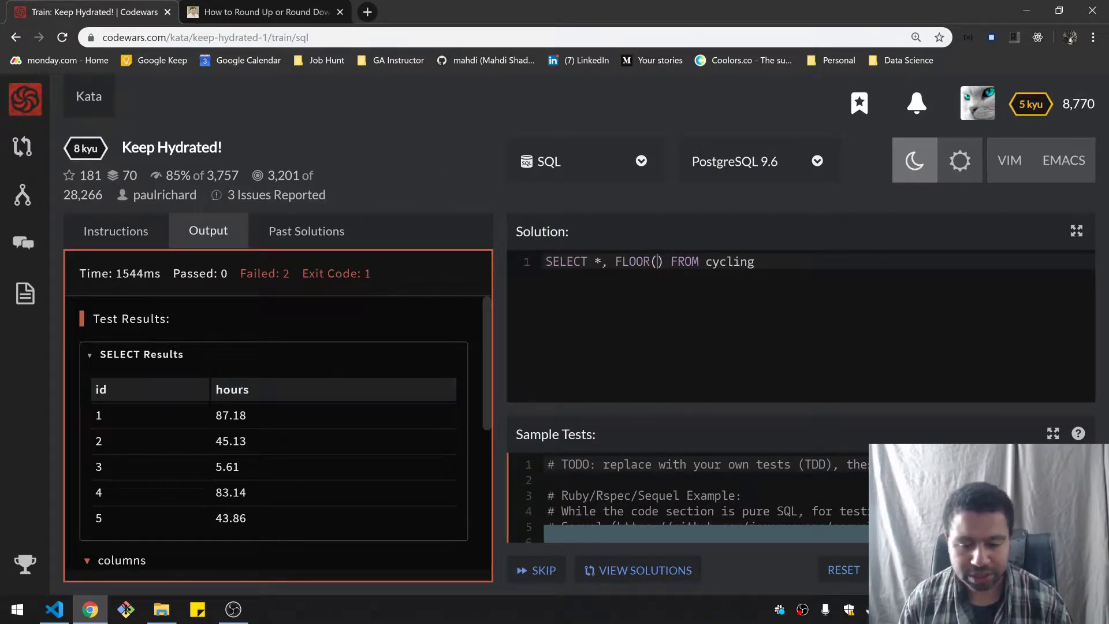
{"action": "type", "text": "hours"}
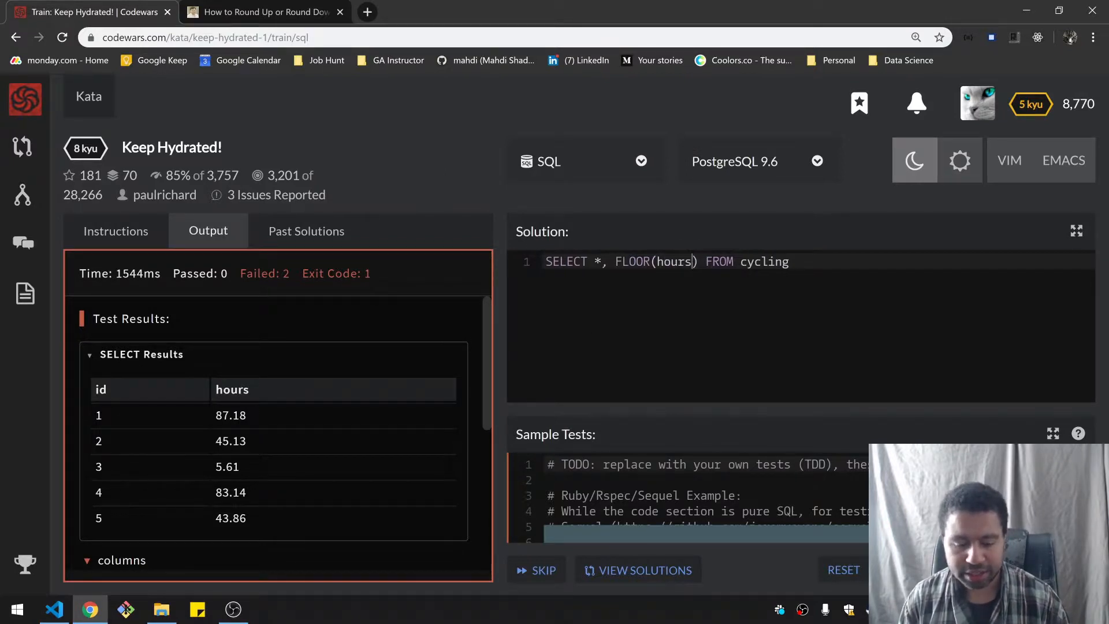
{"action": "type", "text": "* .5"}
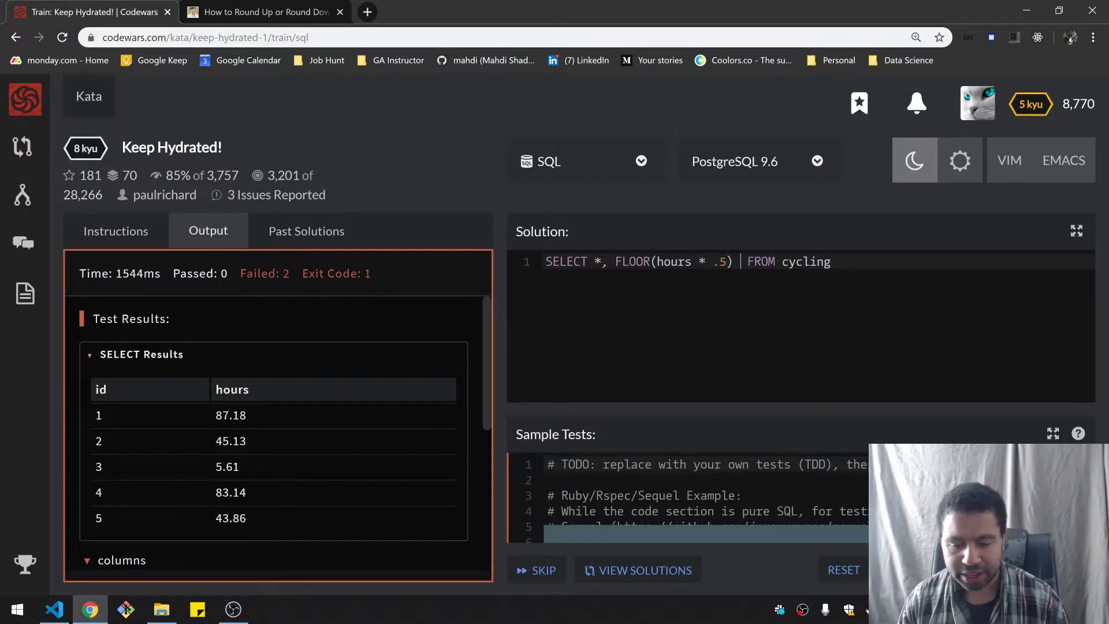
{"action": "type", "text": "AS"}
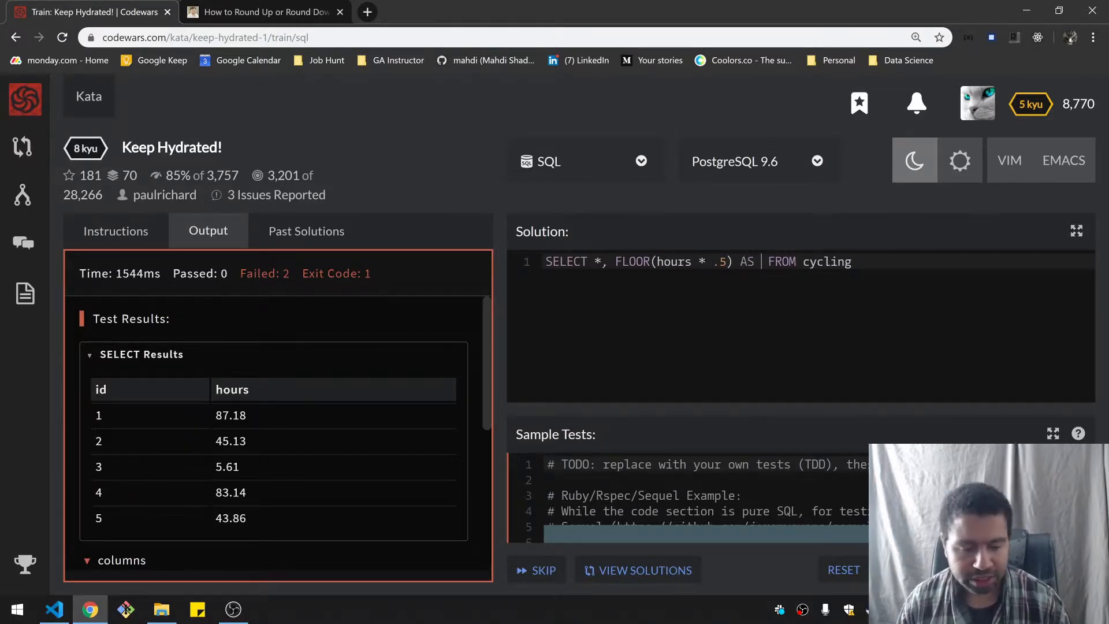
Name the column liters per the instructions and run the finished query against the sample tests.
{"action": "left_click", "coordinate": [115, 231]}
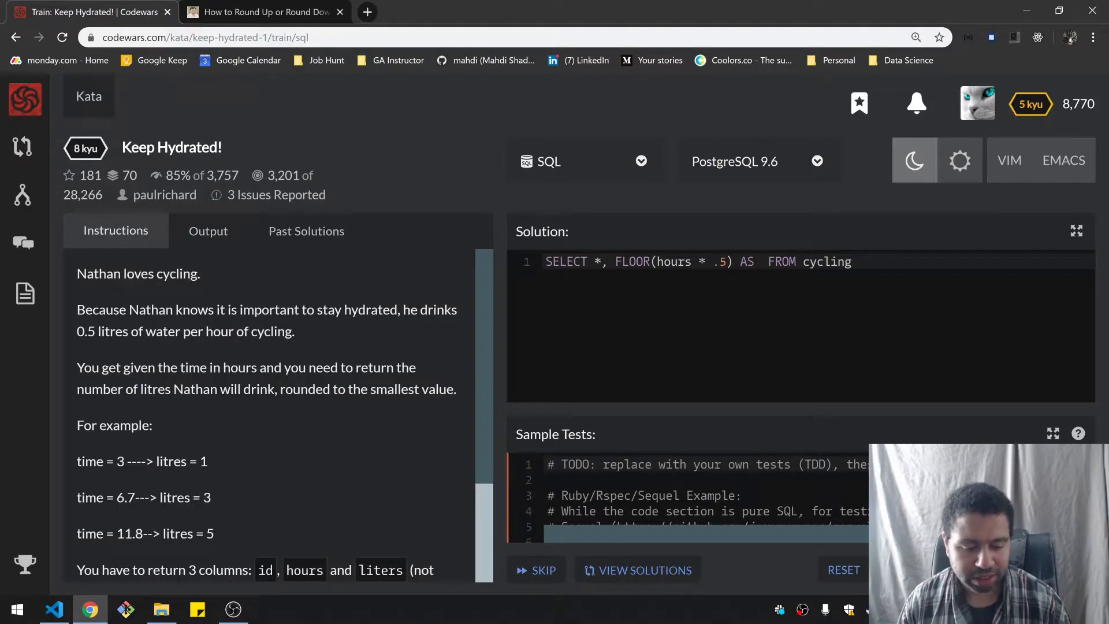
{"action": "type", "text": "liters"}
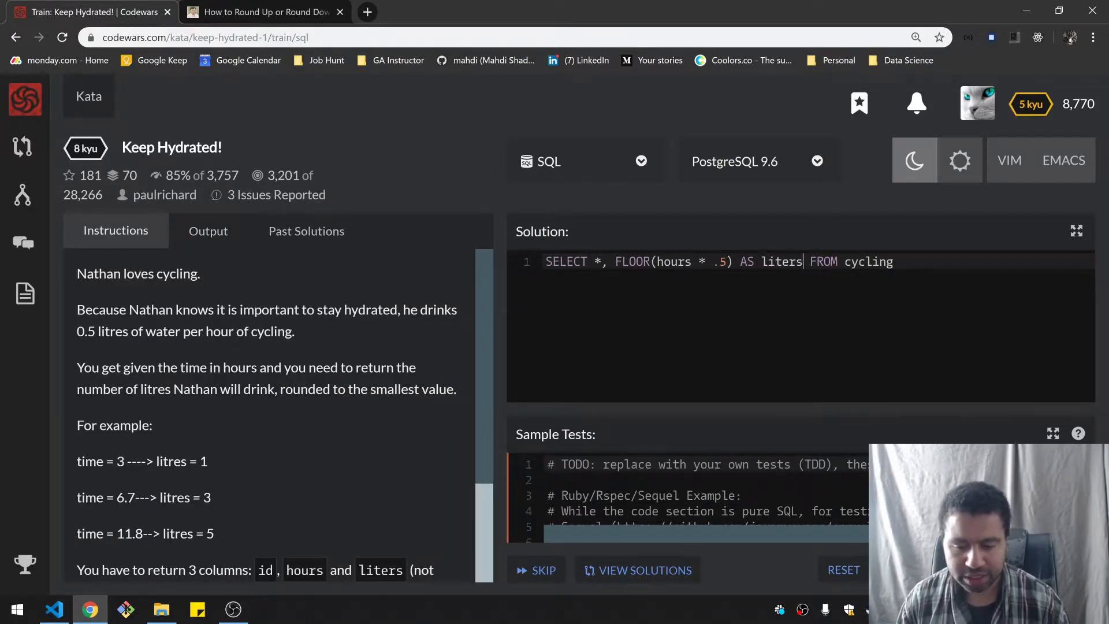
{"action": "left_click", "coordinate": [208, 231]}
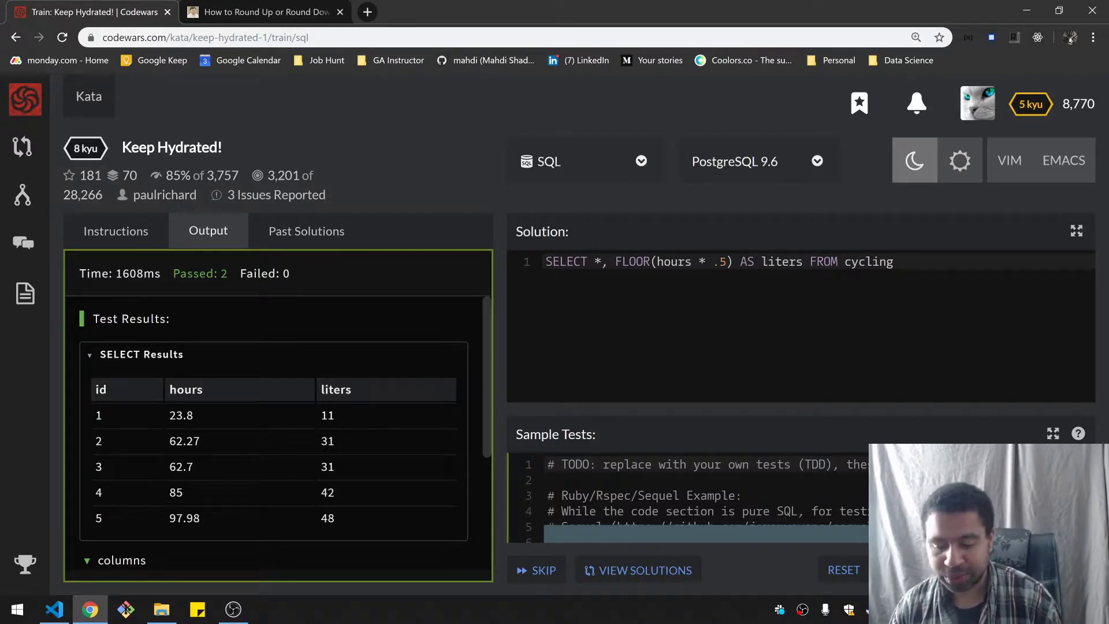
{"action": "mouse_move", "coordinate": [396, 410]}
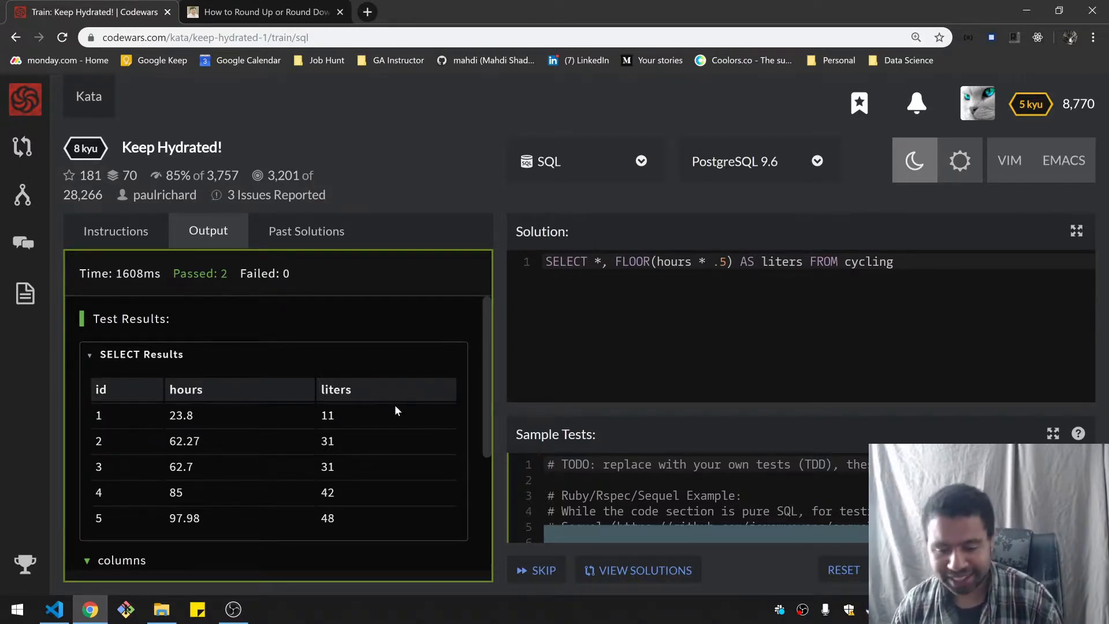